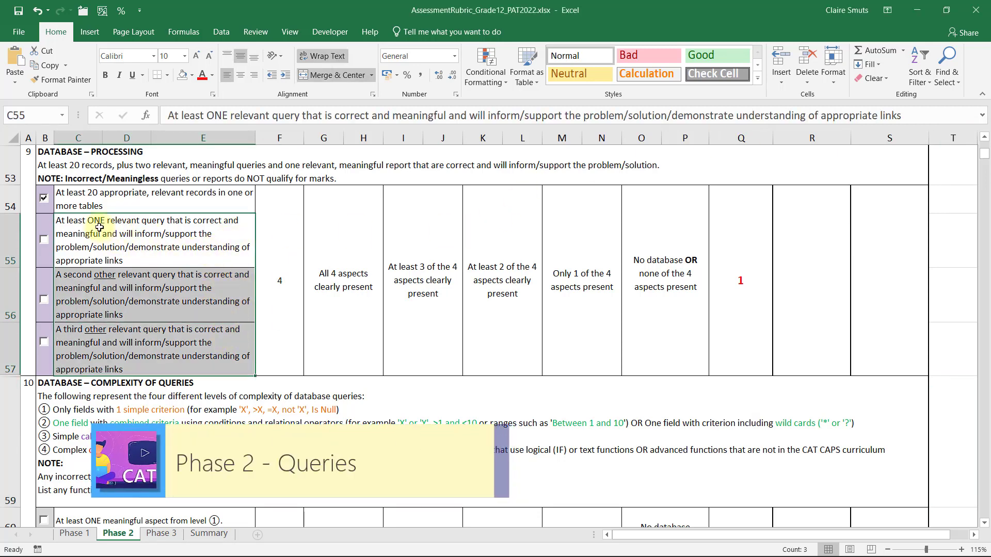
Browse the open Form responses table, scrolling through its records
left_click(221, 179)
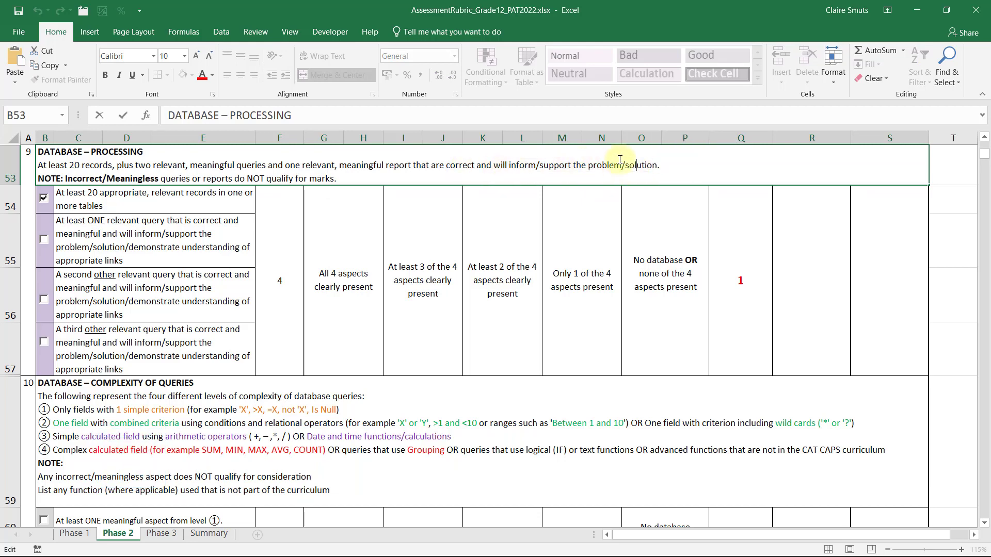
left_click(581, 280)
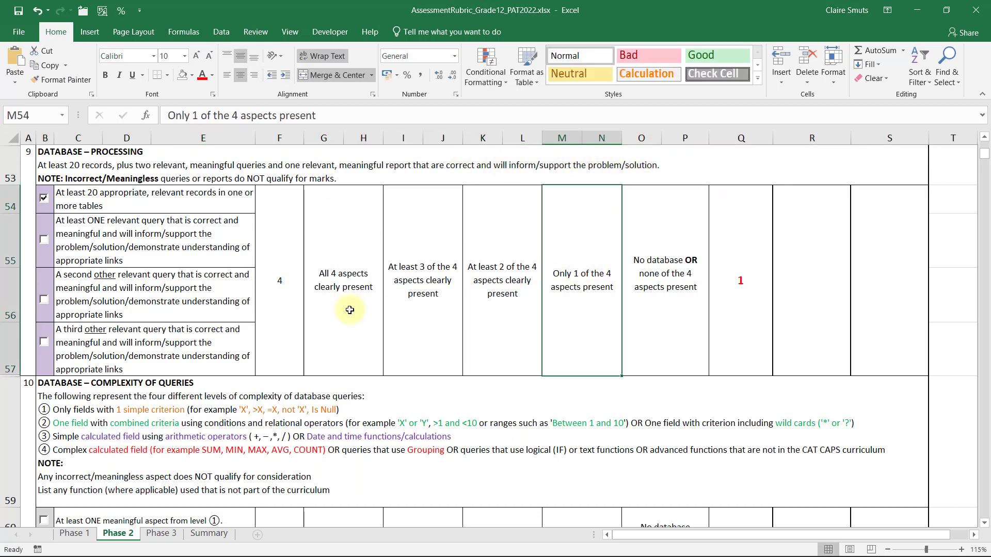
scroll("down", 3)
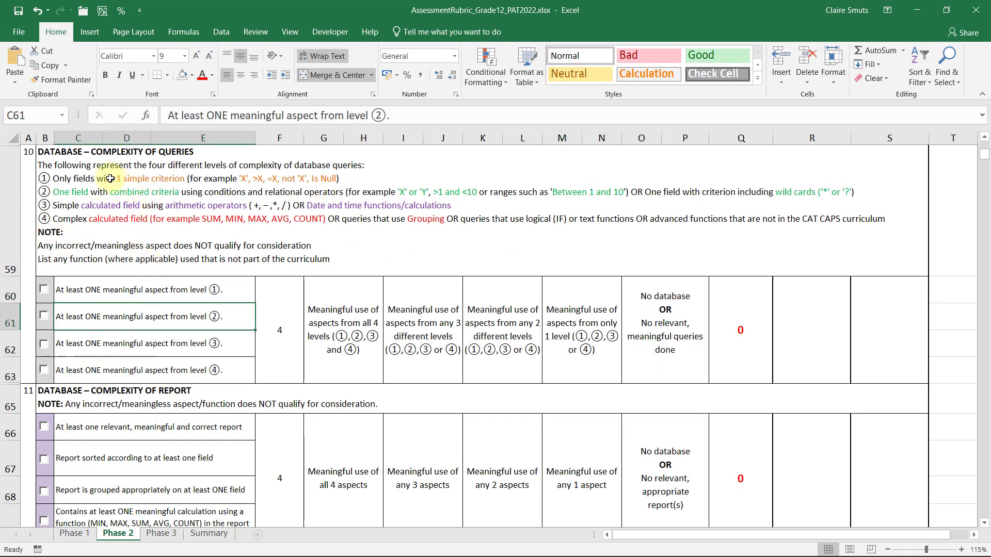
mouse_move(218, 178)
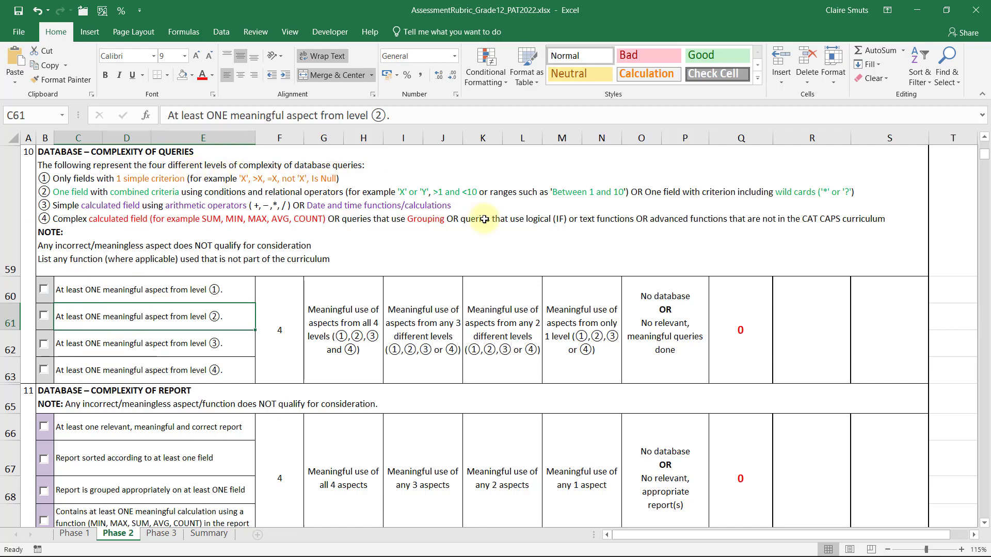
mouse_move(389, 176)
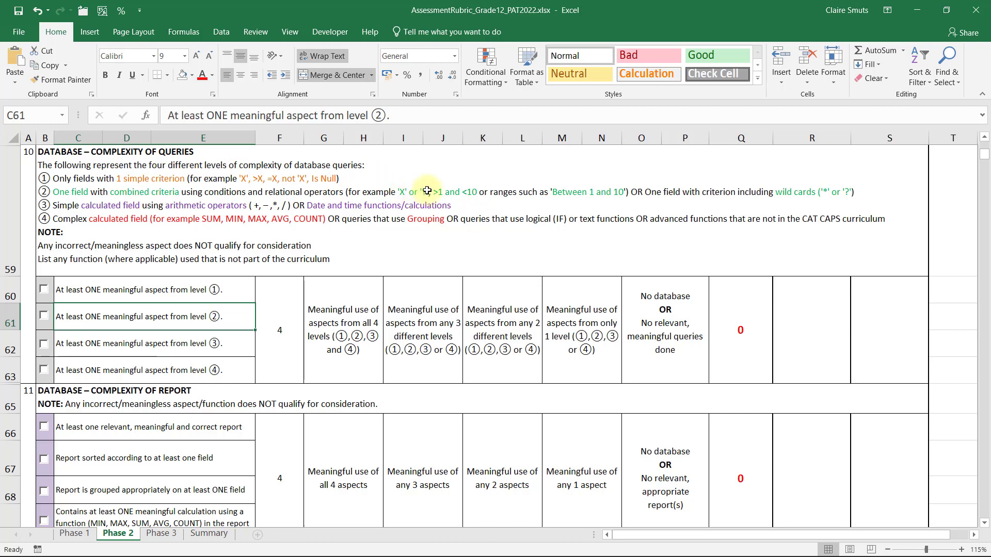
mouse_move(297, 205)
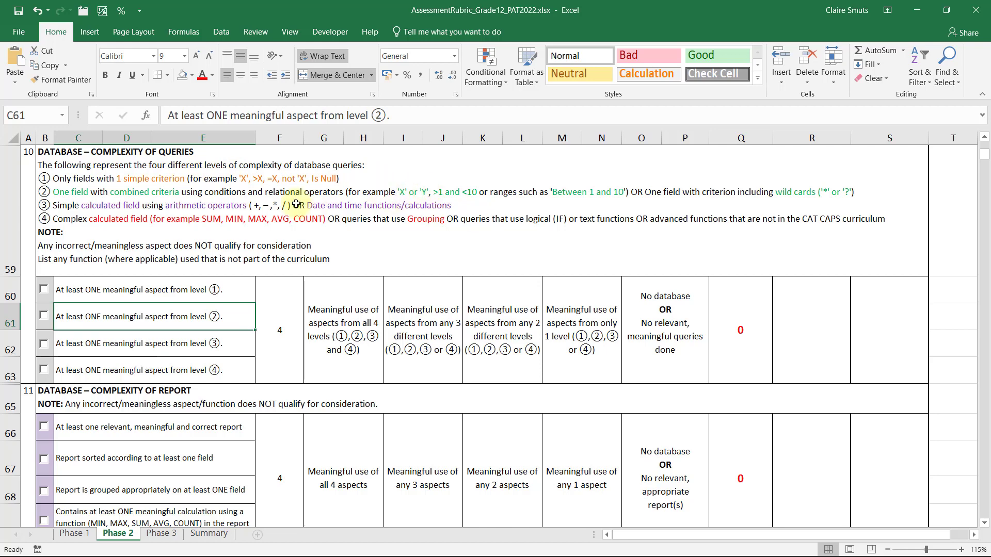
mouse_move(415, 156)
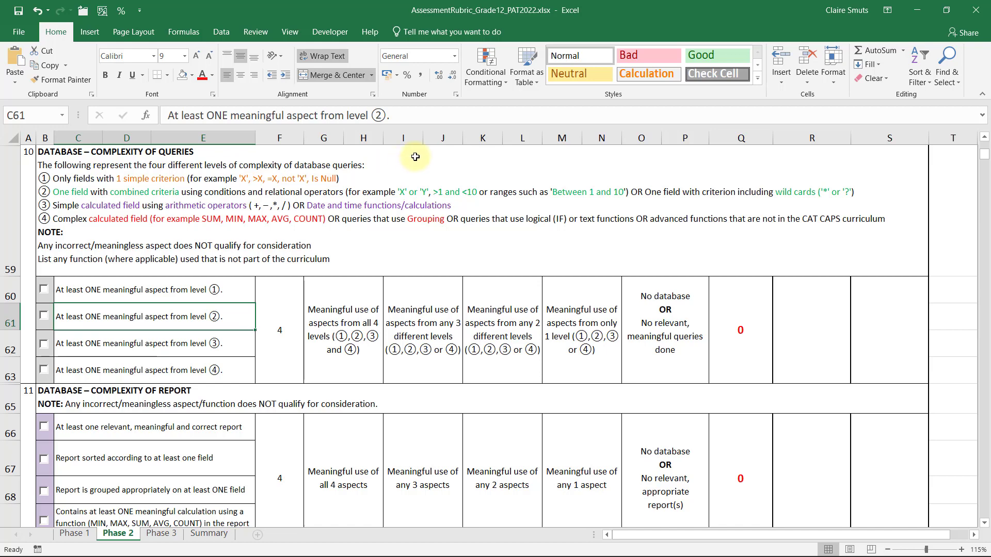
mouse_move(327, 186)
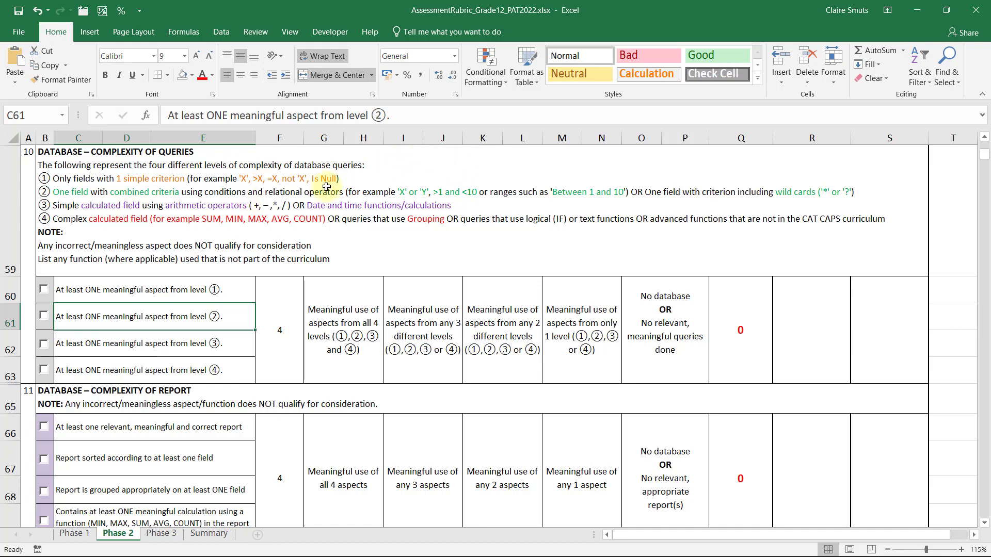
mouse_move(604, 159)
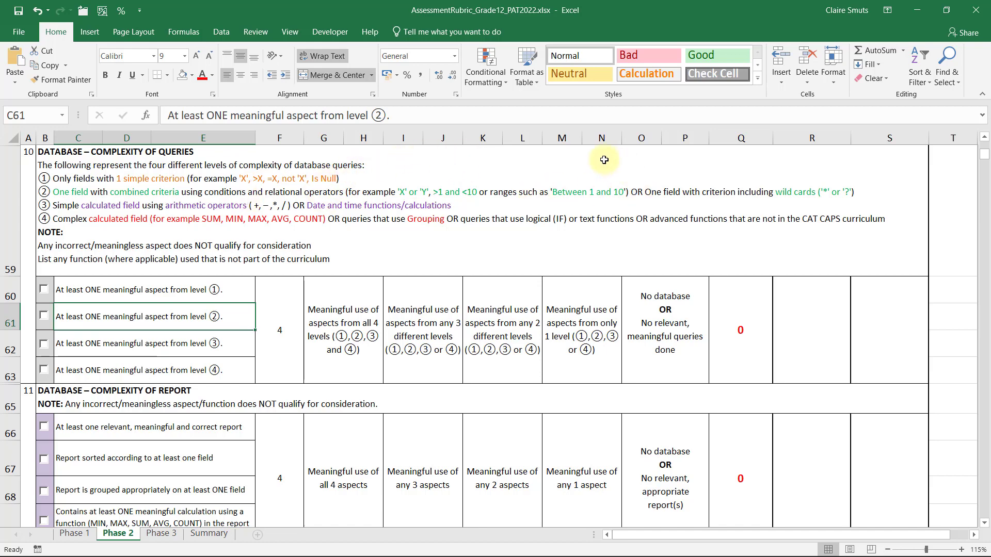
mouse_move(66, 191)
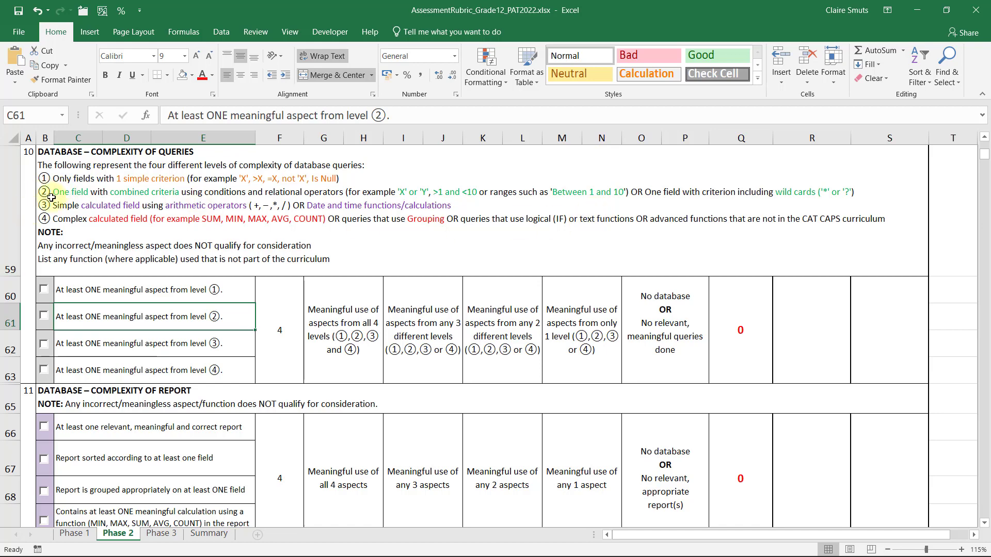
mouse_move(96, 193)
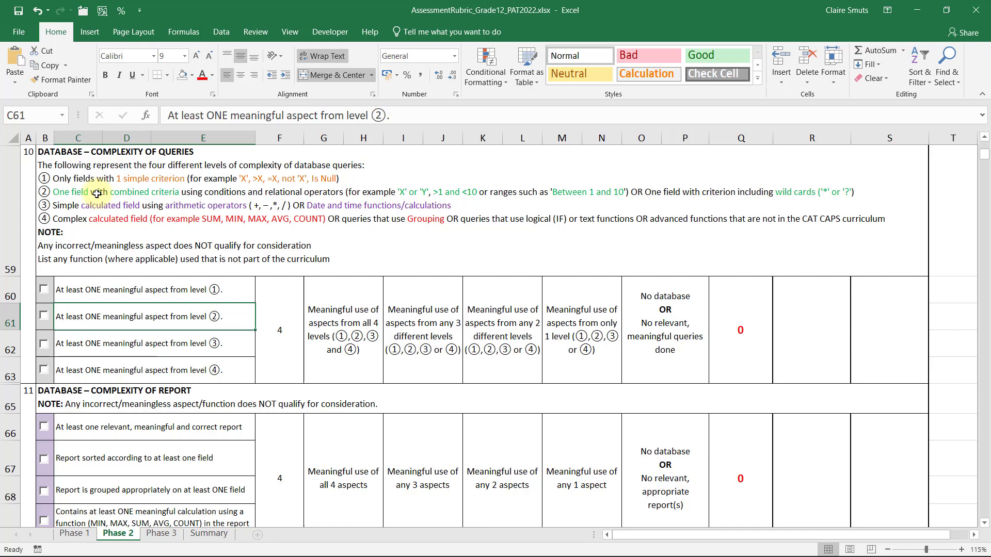
mouse_move(202, 190)
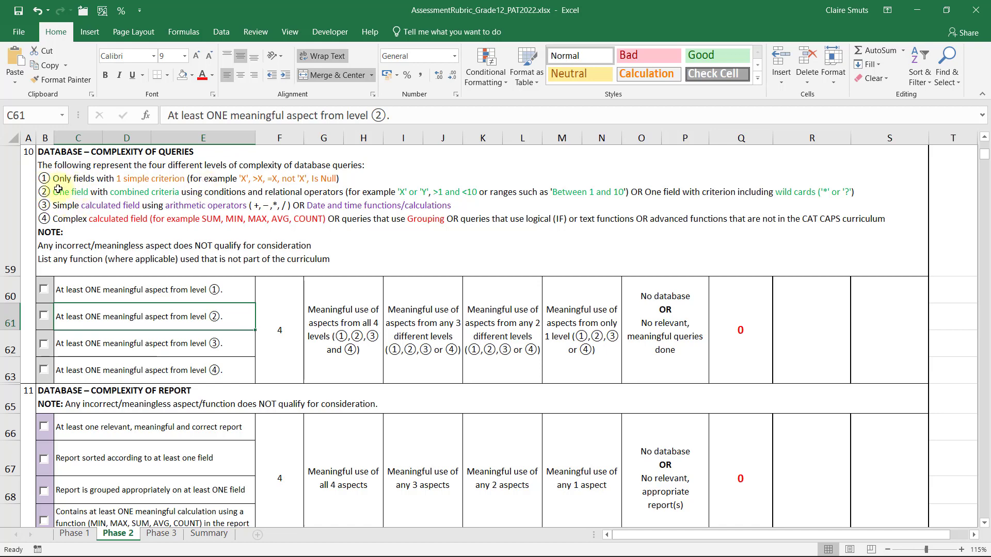
mouse_move(443, 196)
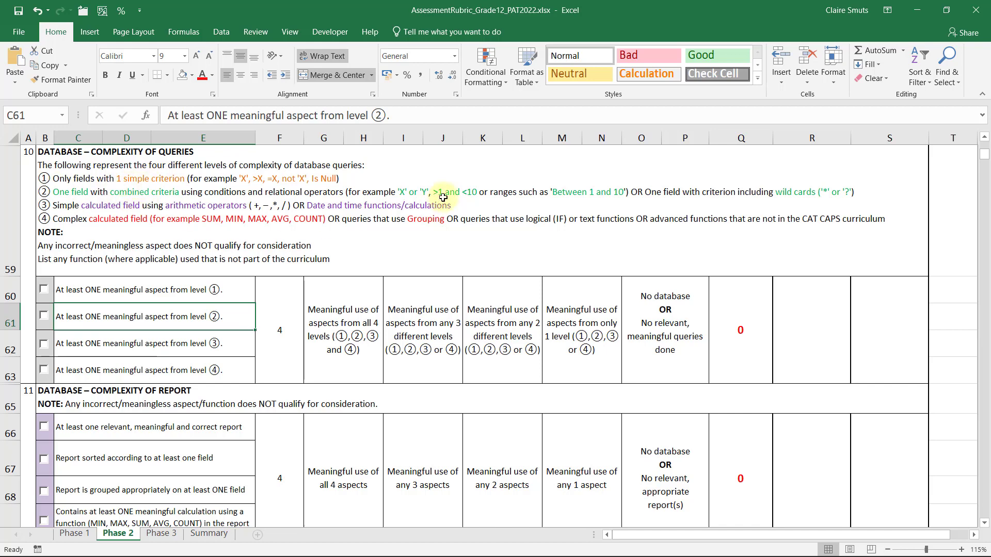
mouse_move(410, 190)
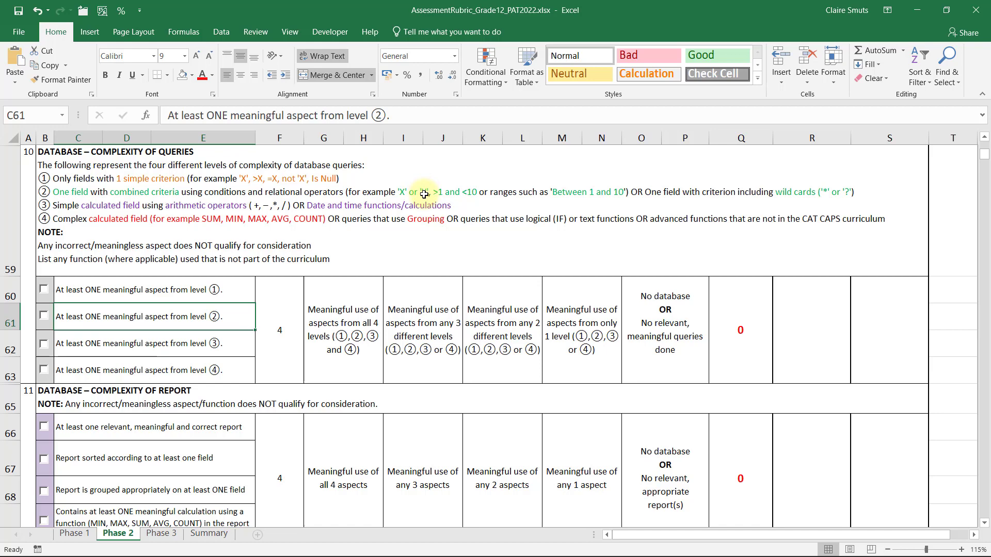
mouse_move(409, 191)
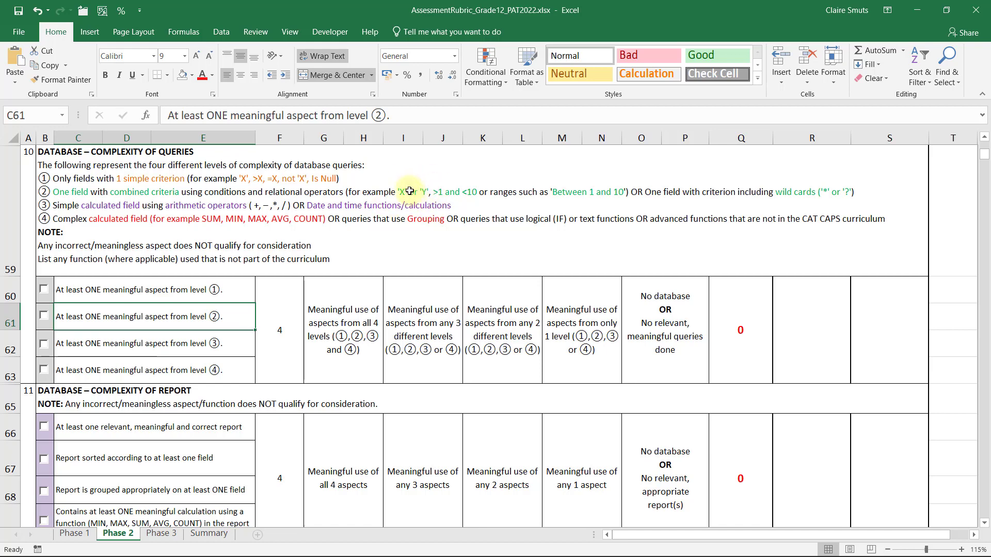
mouse_move(582, 192)
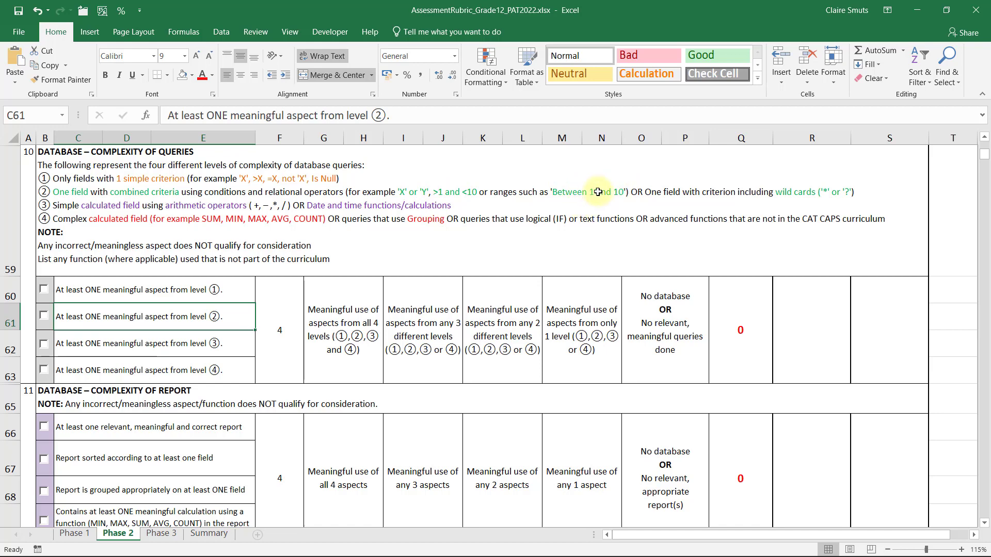
mouse_move(779, 204)
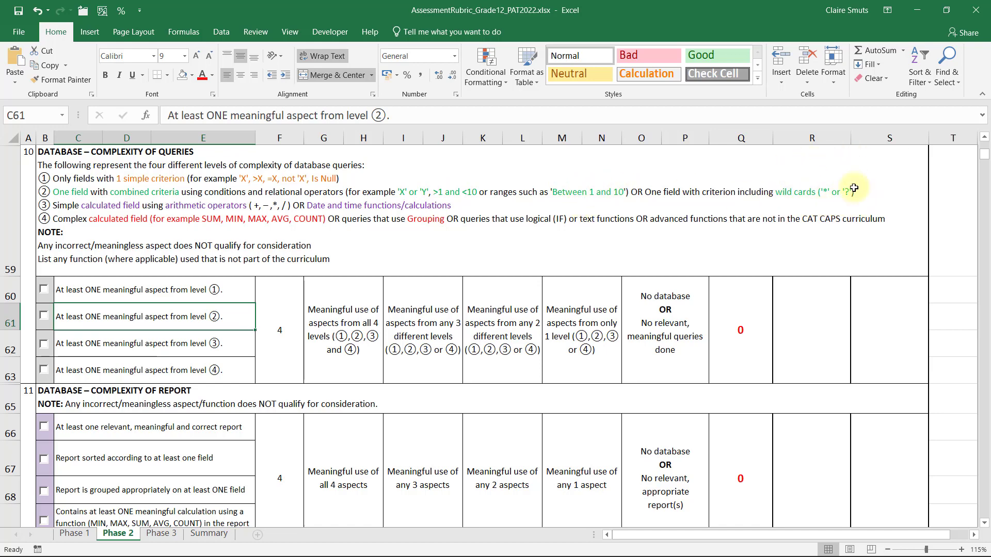
mouse_move(146, 207)
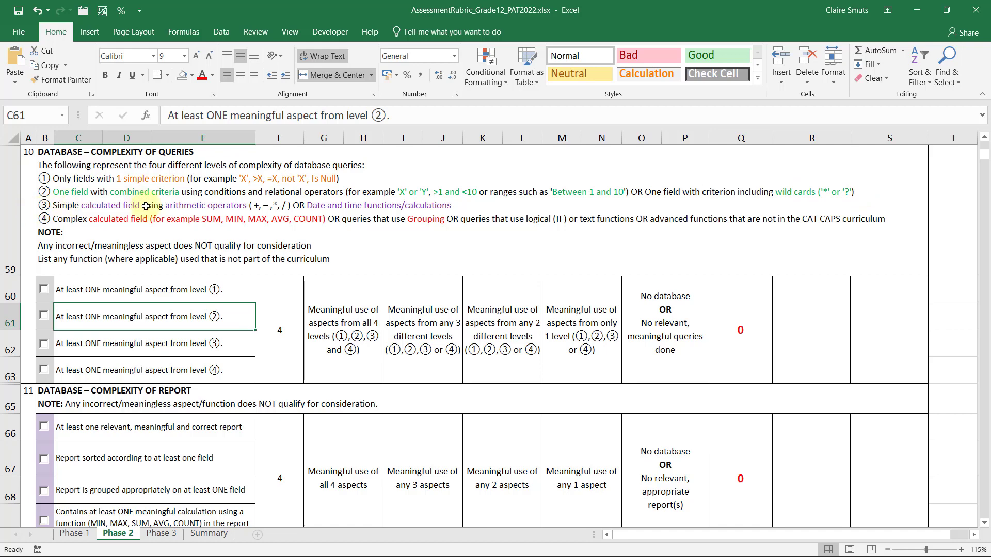
mouse_move(226, 202)
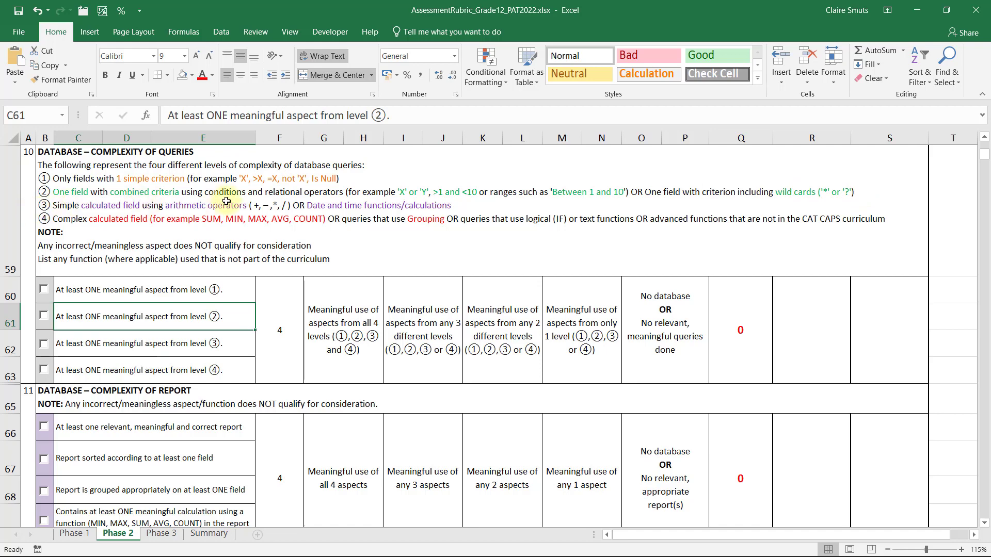
mouse_move(314, 199)
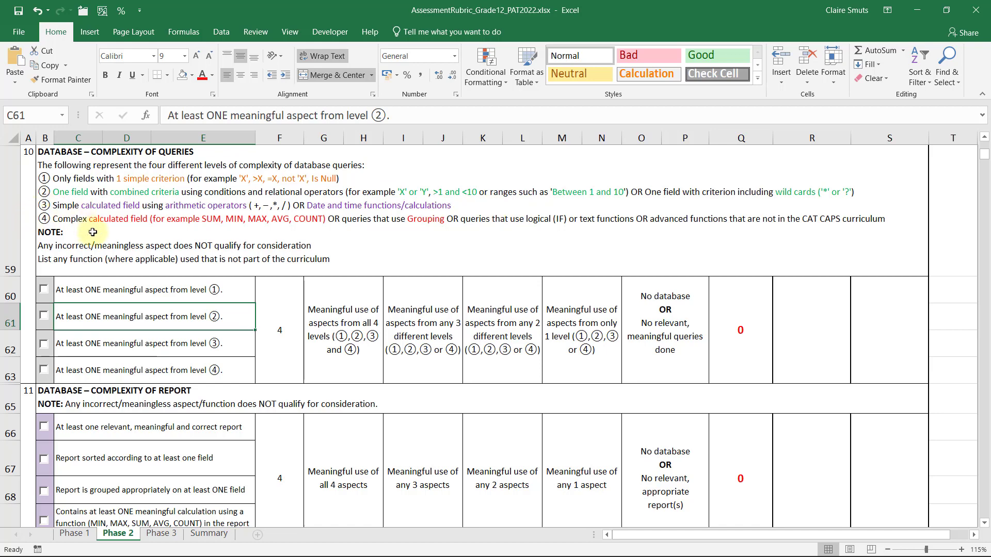
mouse_move(228, 222)
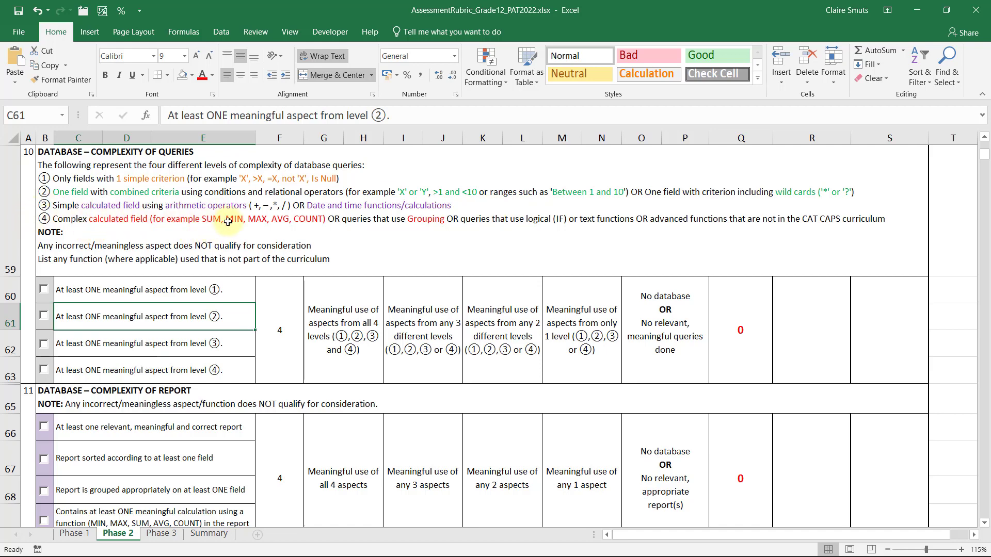
mouse_move(406, 229)
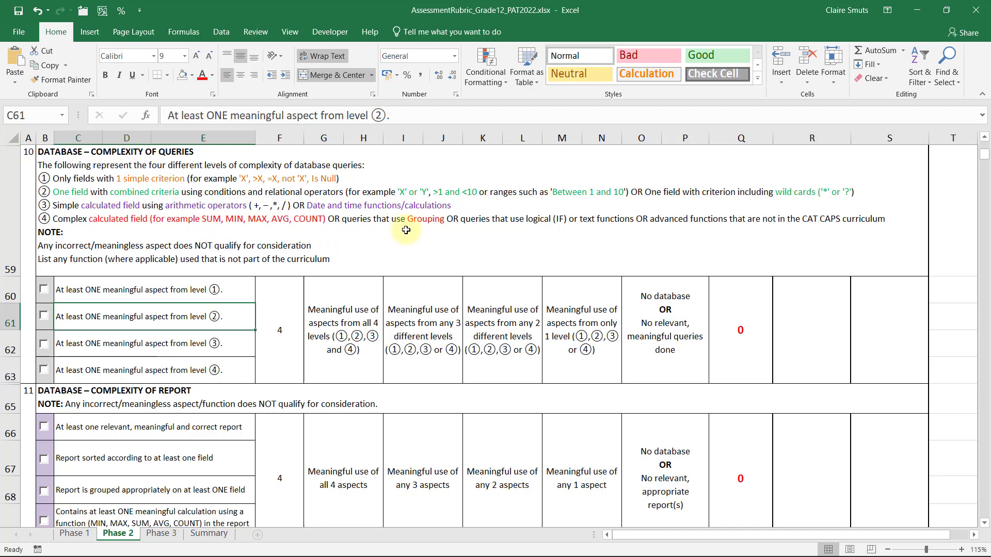
mouse_move(449, 232)
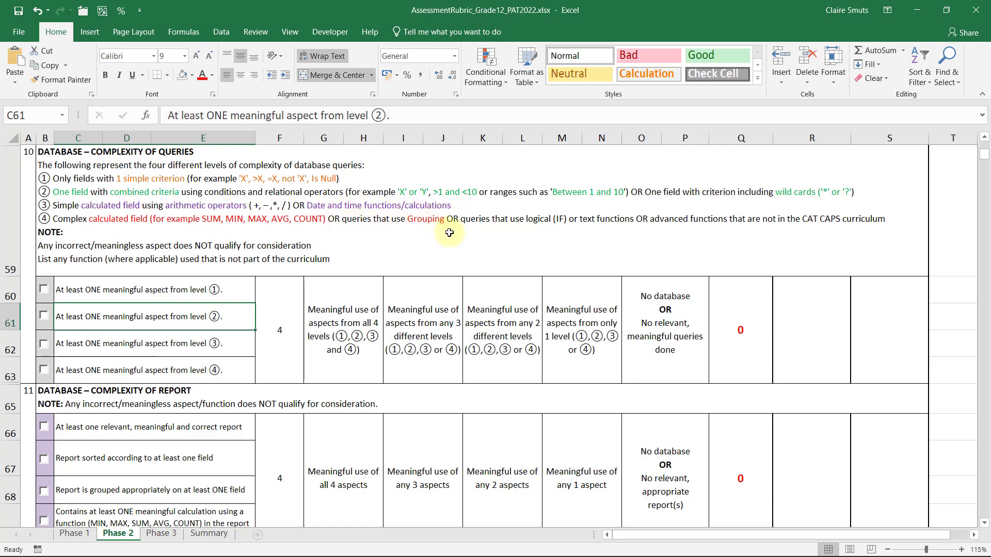
mouse_move(110, 219)
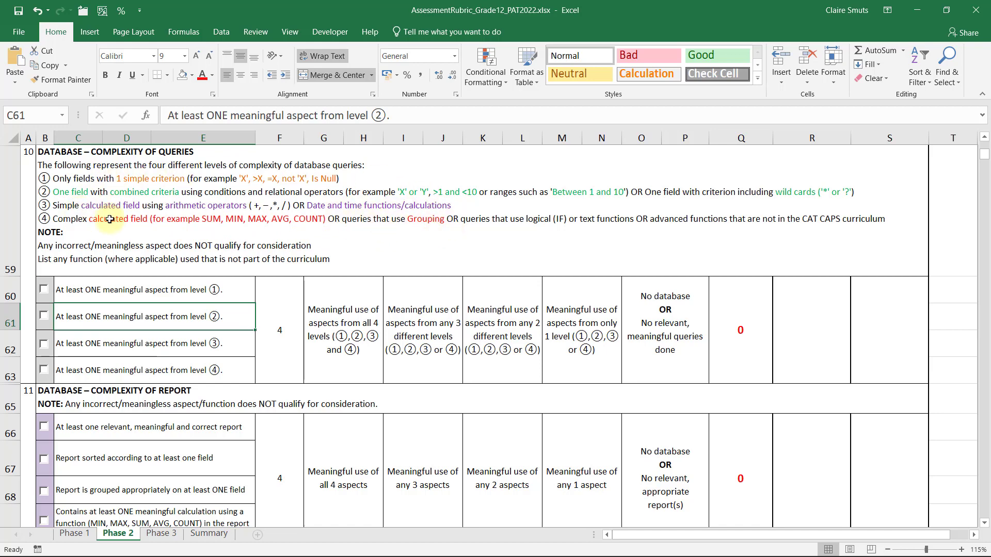
mouse_move(441, 223)
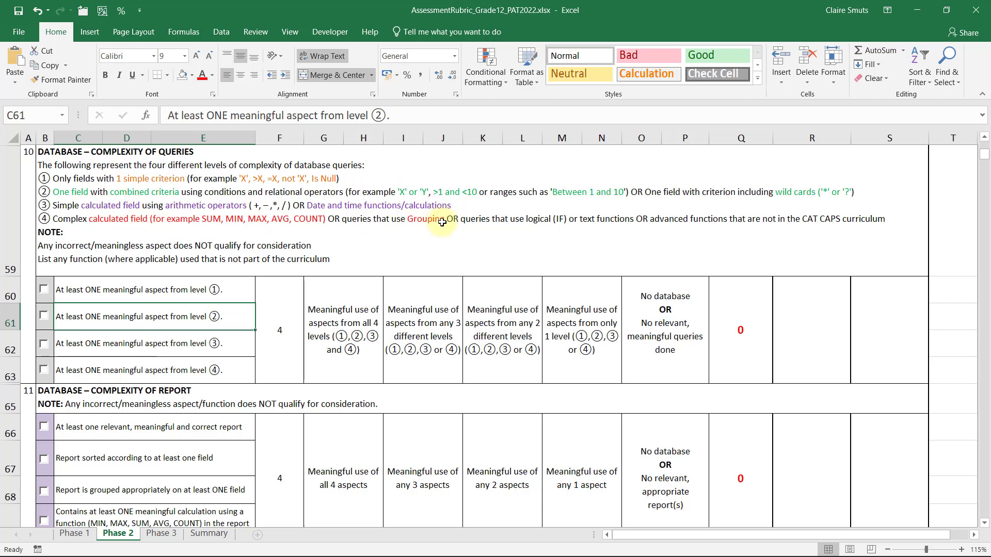
mouse_move(866, 223)
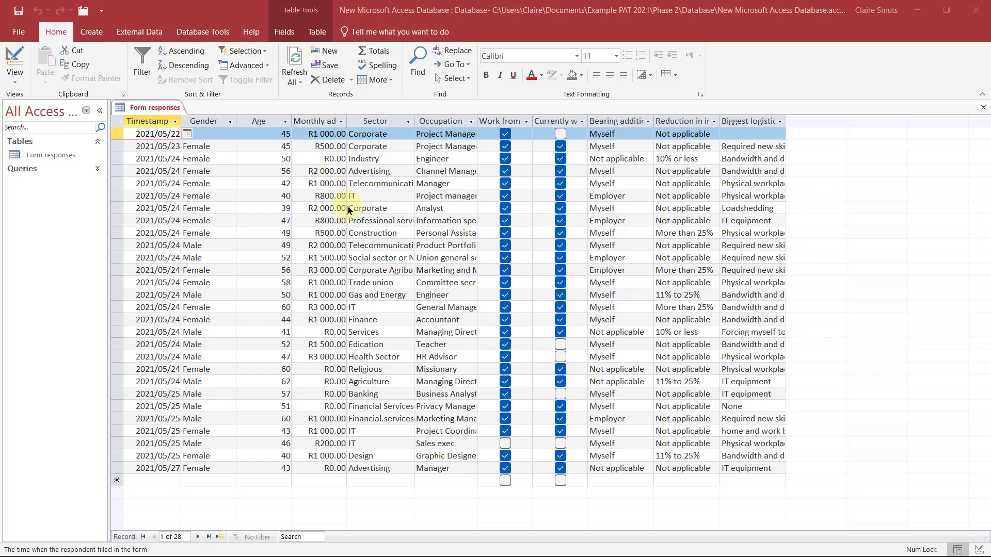
mouse_move(402, 301)
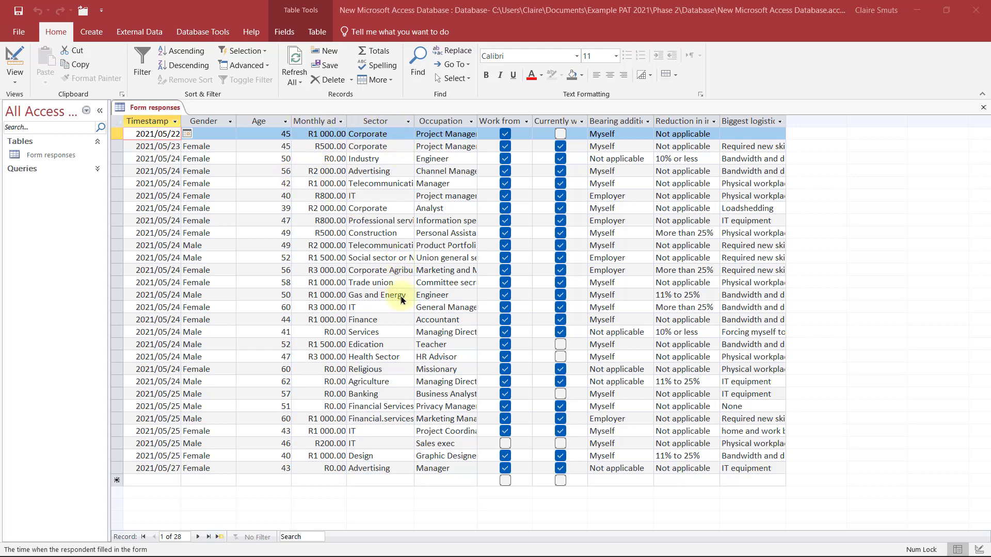
mouse_move(707, 295)
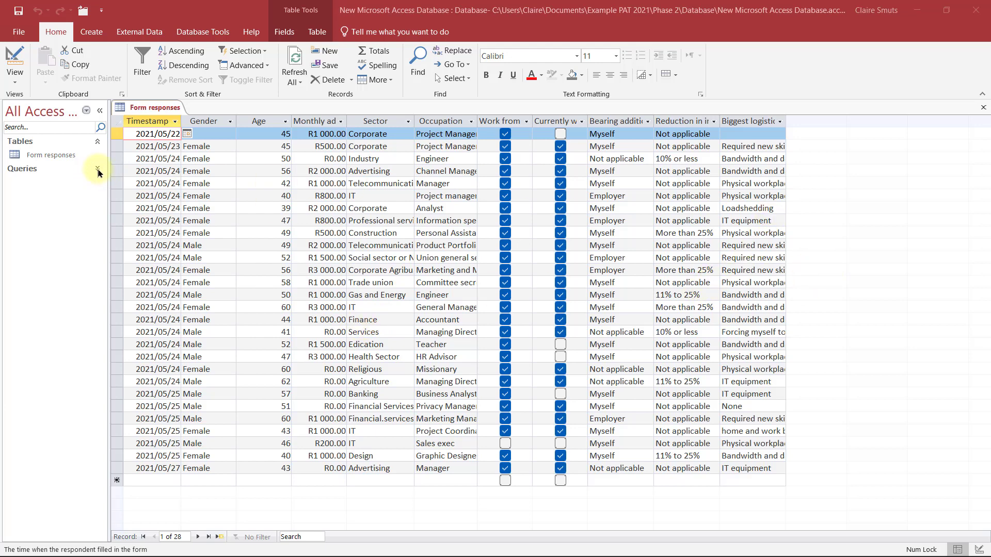
Expand the Queries group to list L1-L4 and open L1_Ppl who needed to upskill
left_click(21, 168)
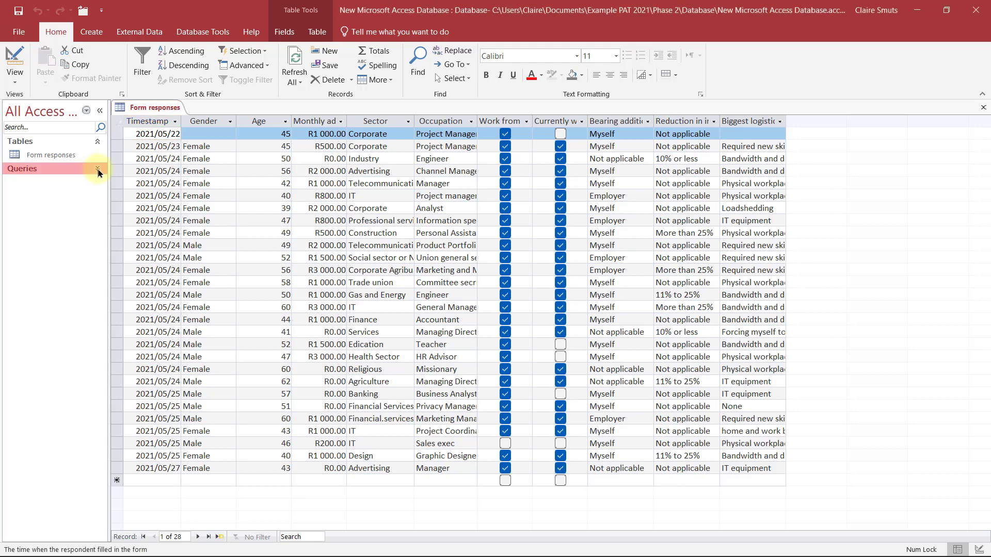
left_click(98, 168)
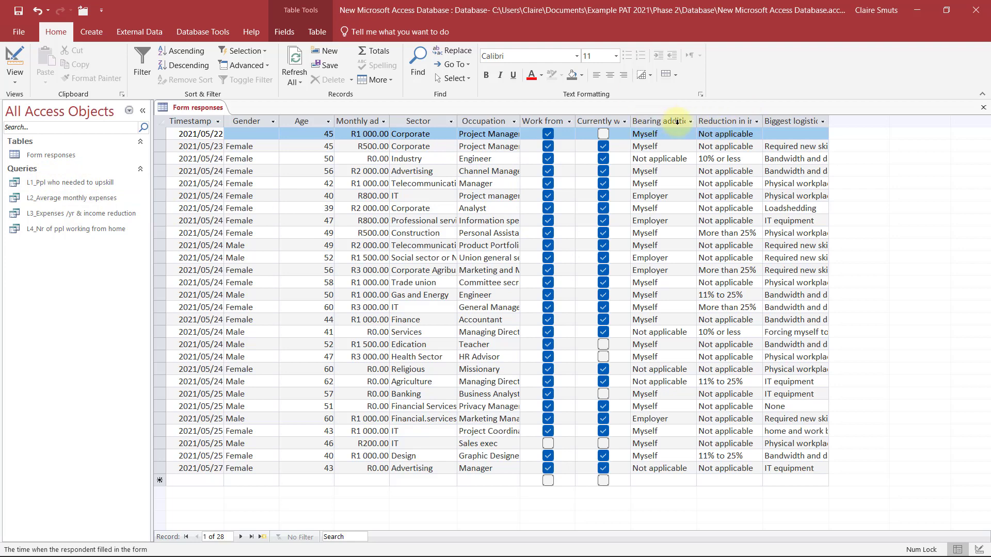
left_click(794, 121)
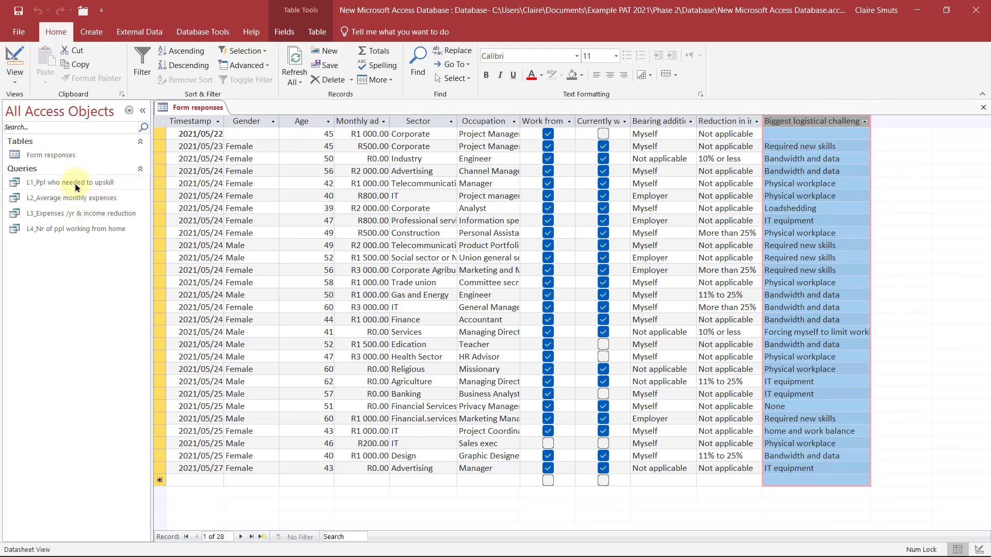
mouse_move(69, 182)
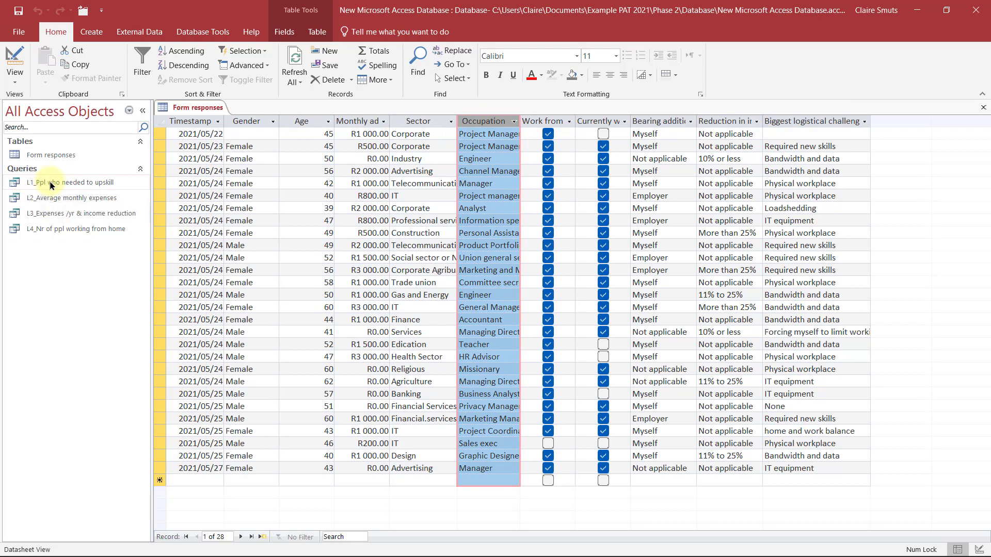
double_click(72, 182)
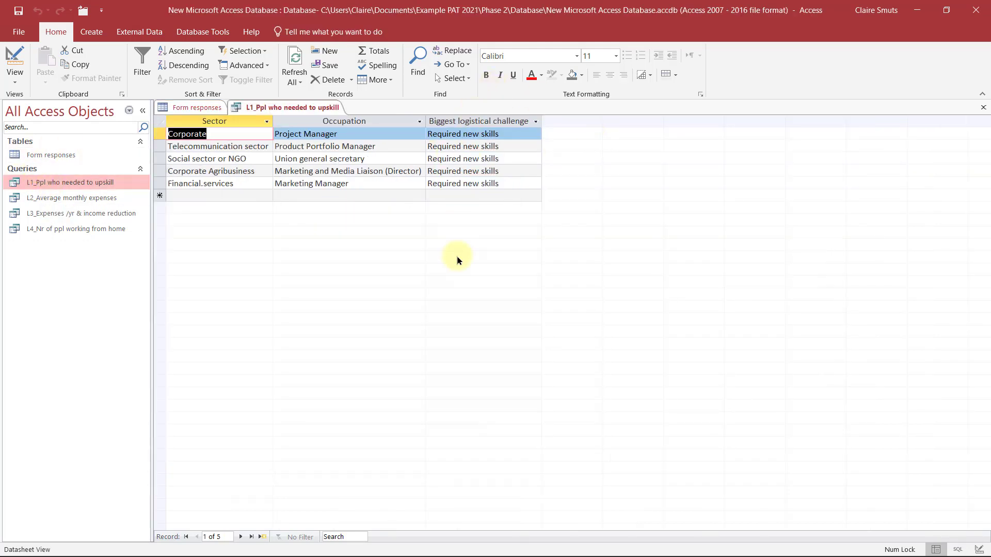
mouse_move(640, 101)
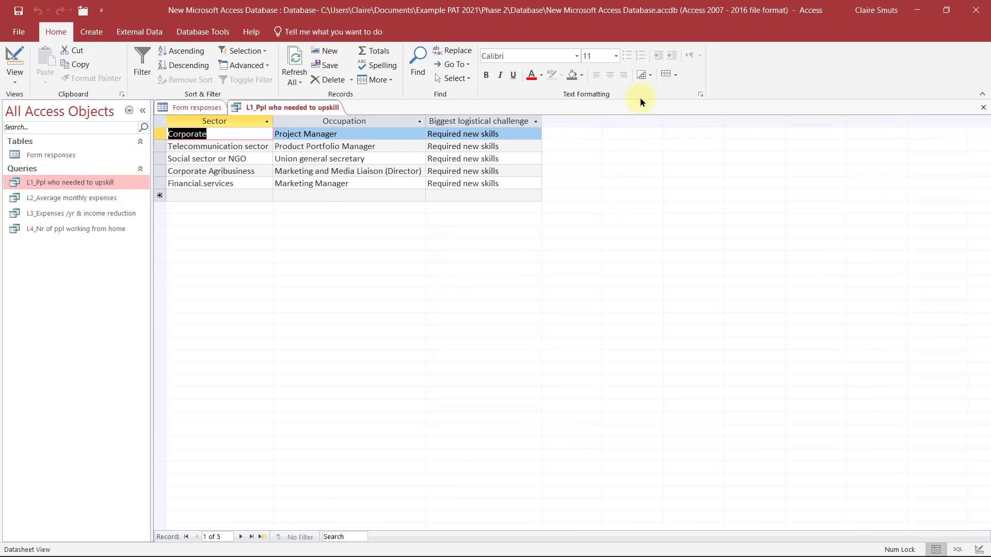
mouse_move(227, 256)
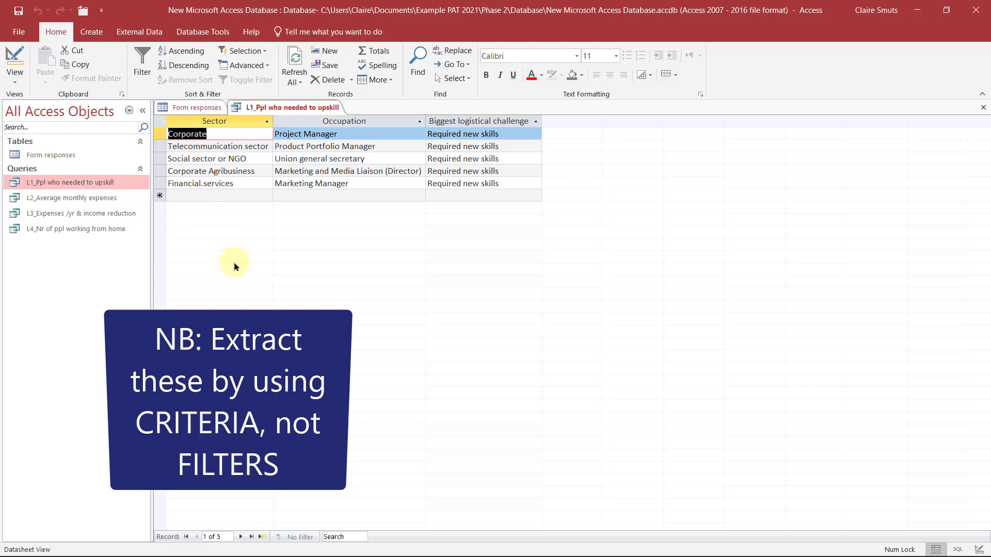
Return to Form responses, then bring up the L2_Average monthly expenses query
left_click(198, 107)
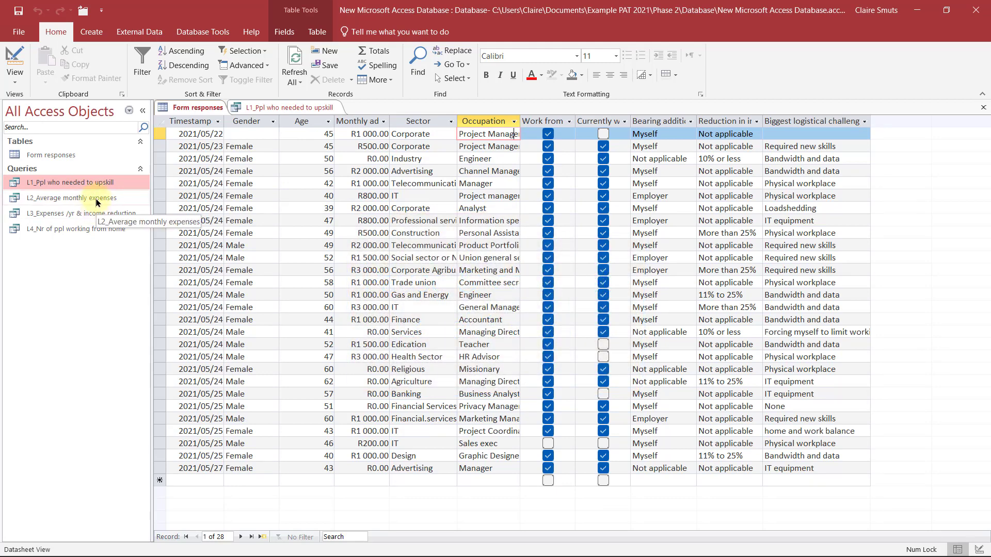
double_click(71, 198)
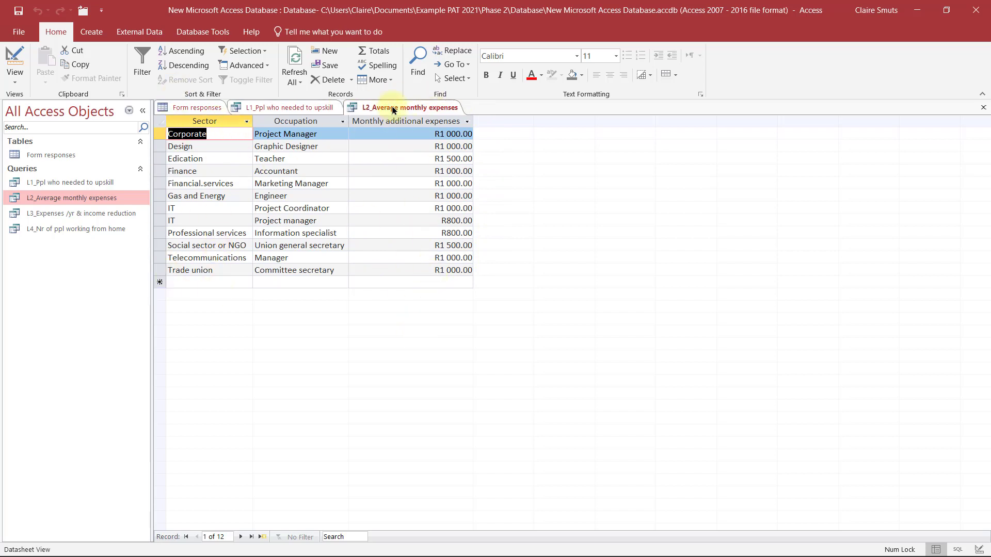
Back in Form responses, point out Corporate entries and highlight the whole Sector column
left_click(197, 107)
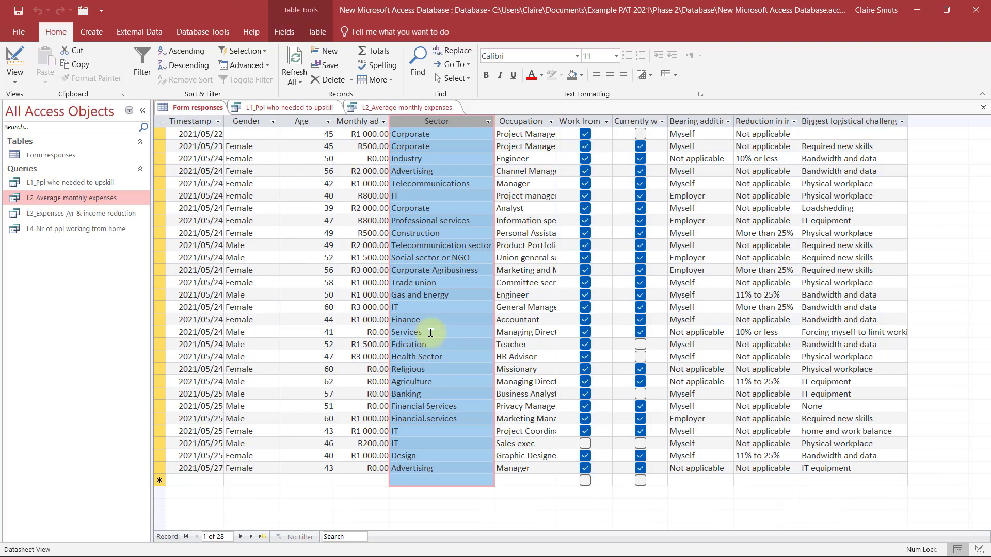
left_click(409, 133)
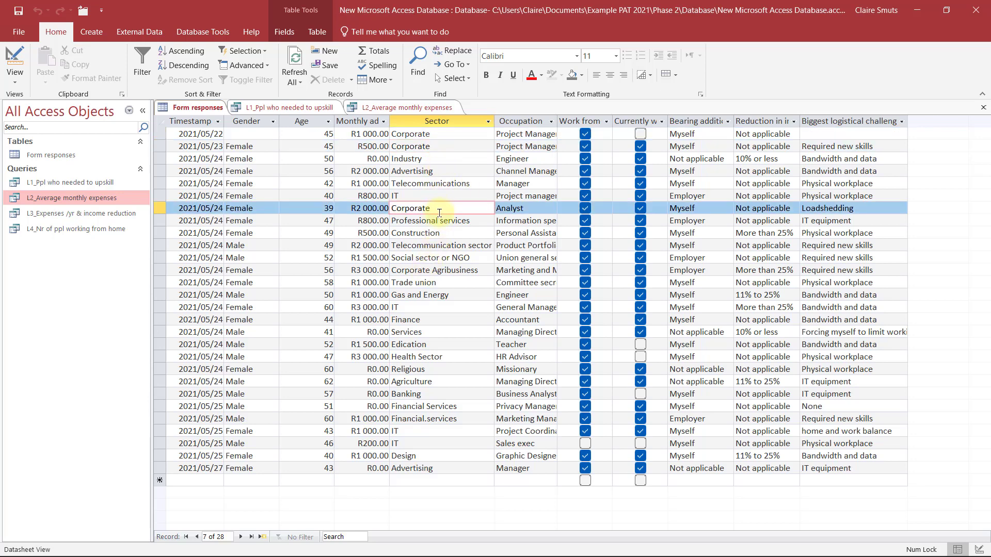
double_click(410, 270)
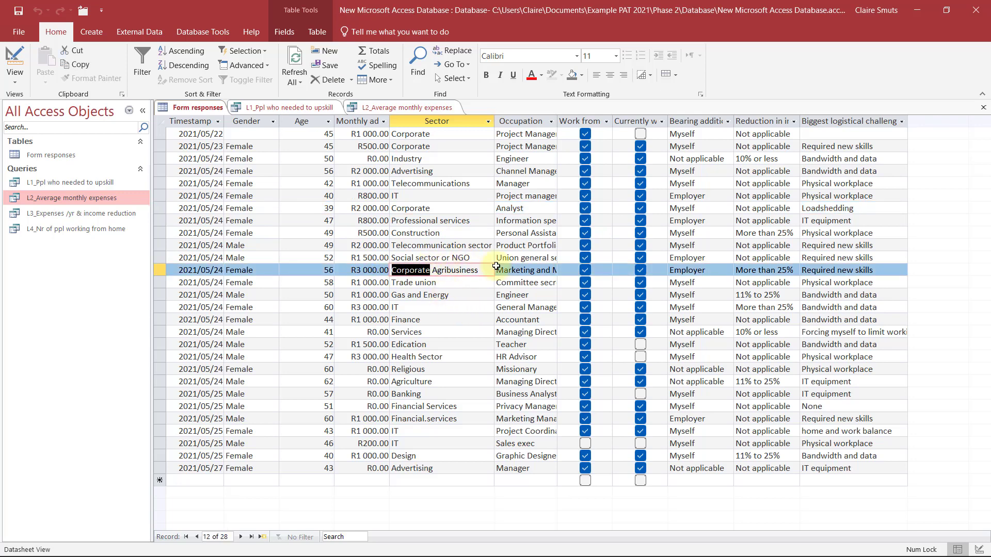
left_click(437, 121)
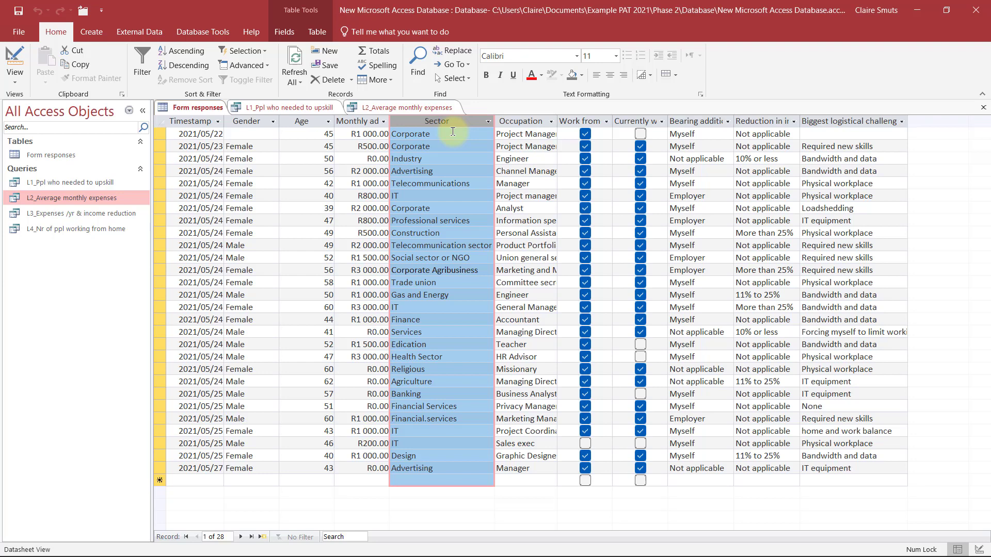
mouse_move(441, 298)
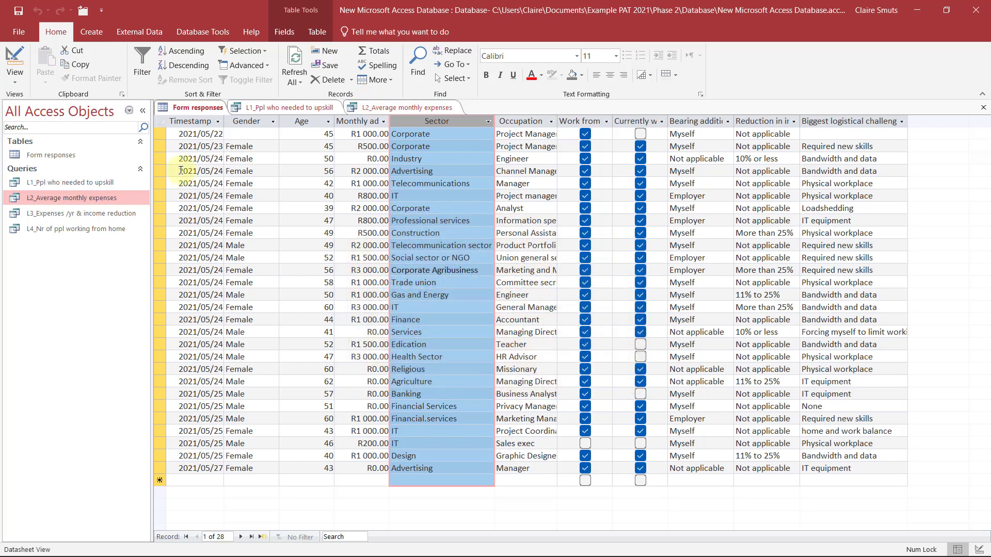
mouse_move(98, 212)
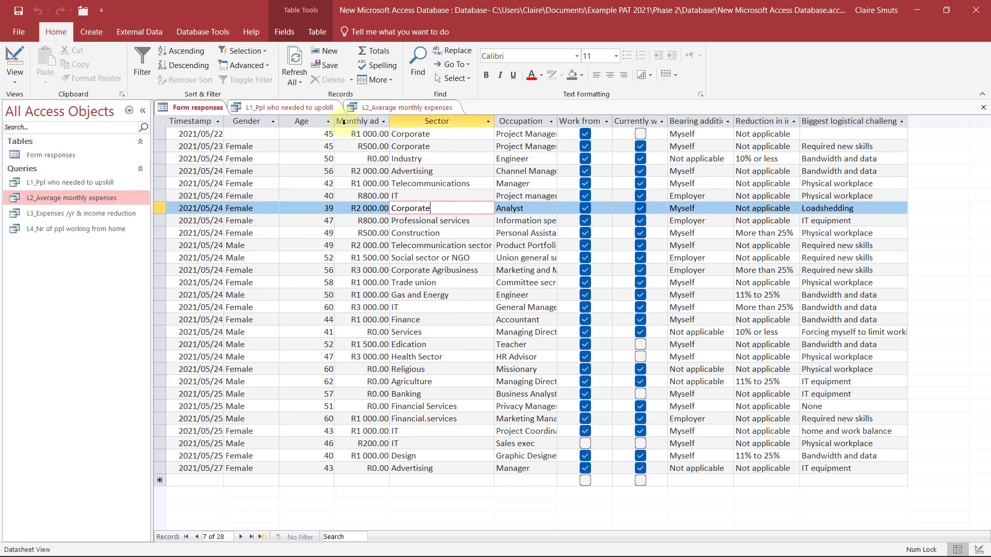
left_click(302, 121)
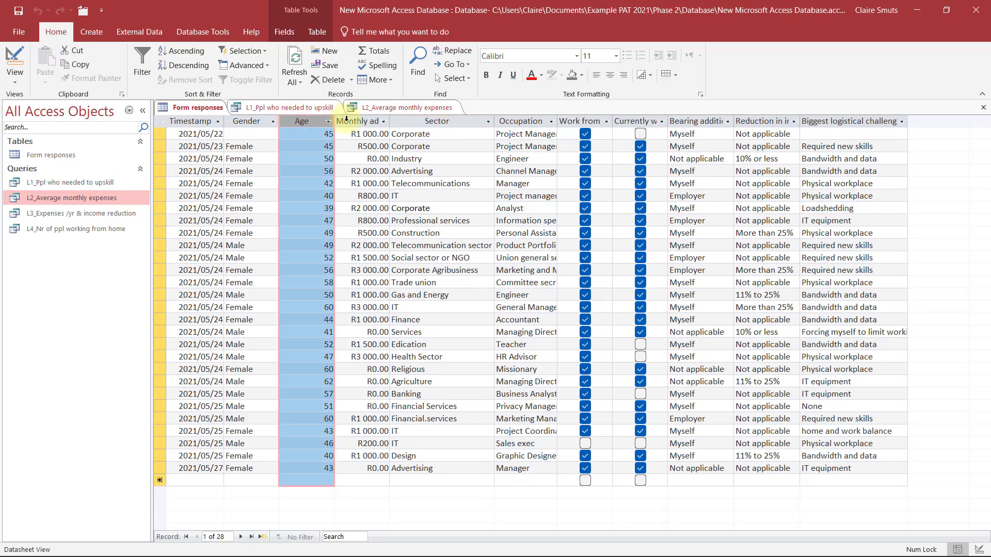
left_click(361, 121)
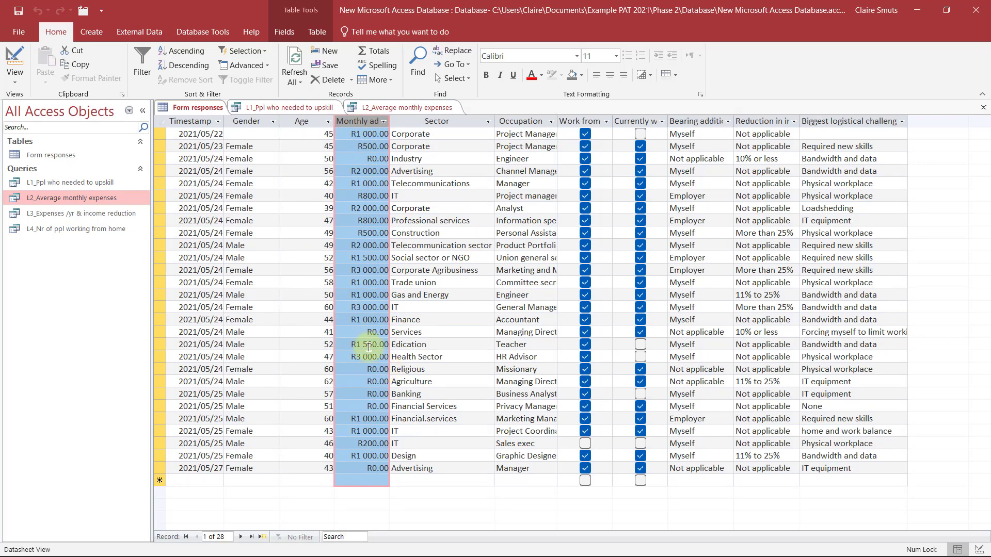
mouse_move(184, 193)
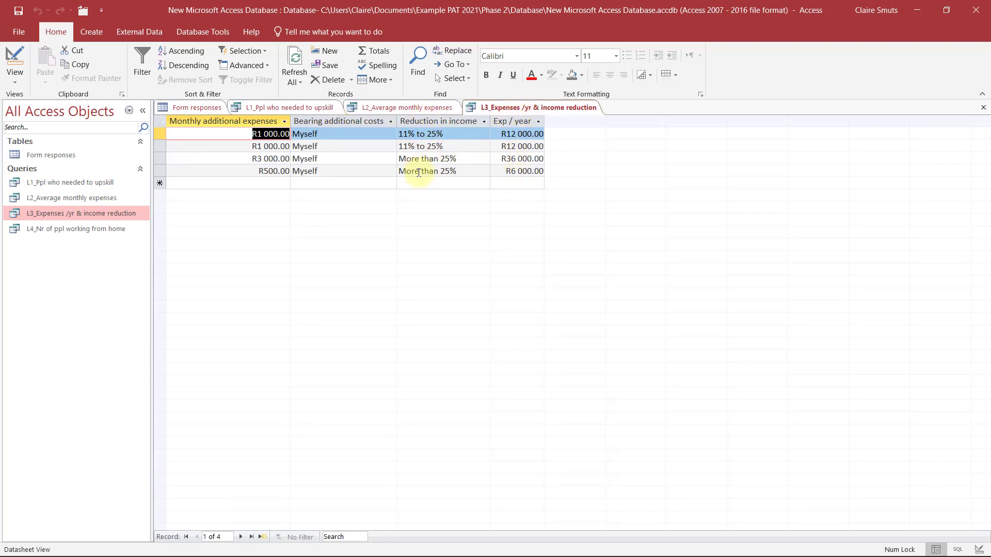
mouse_move(334, 137)
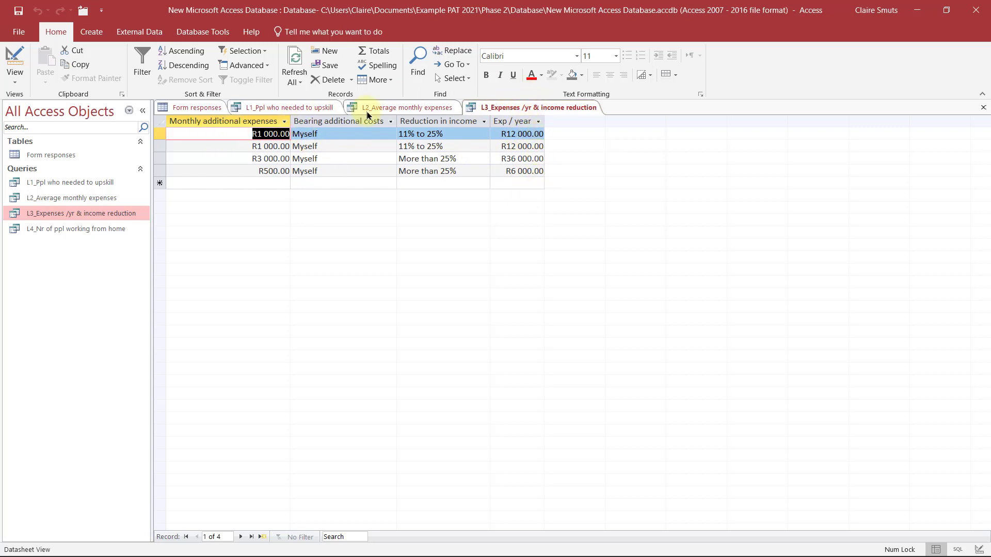
Highlight the Bearing additional costs column and select the second result record
left_click(391, 121)
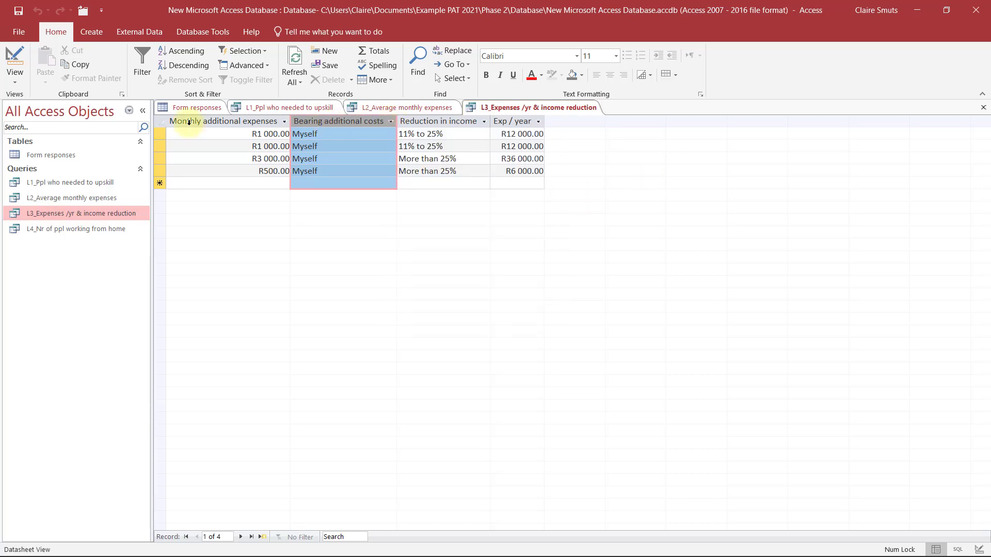
left_click(14, 57)
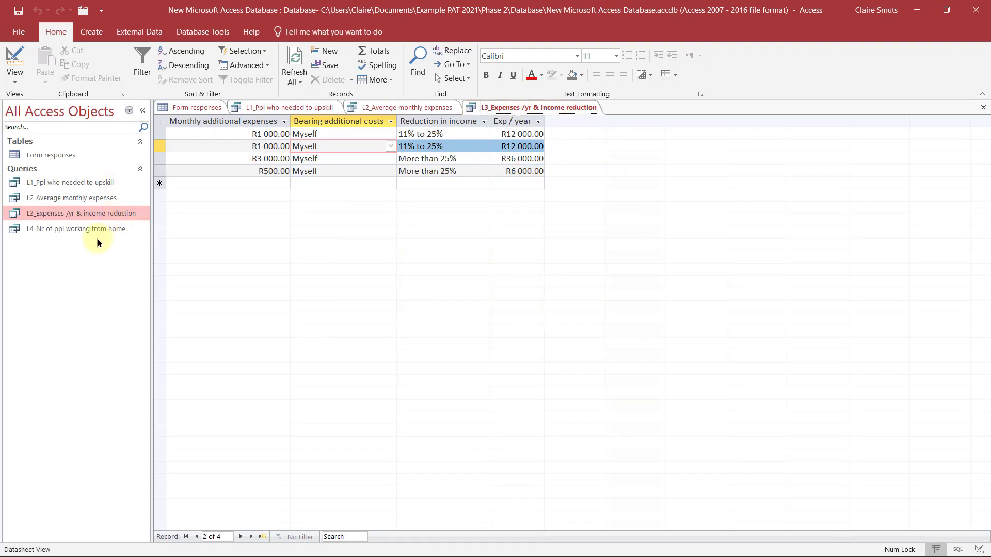
mouse_move(98, 234)
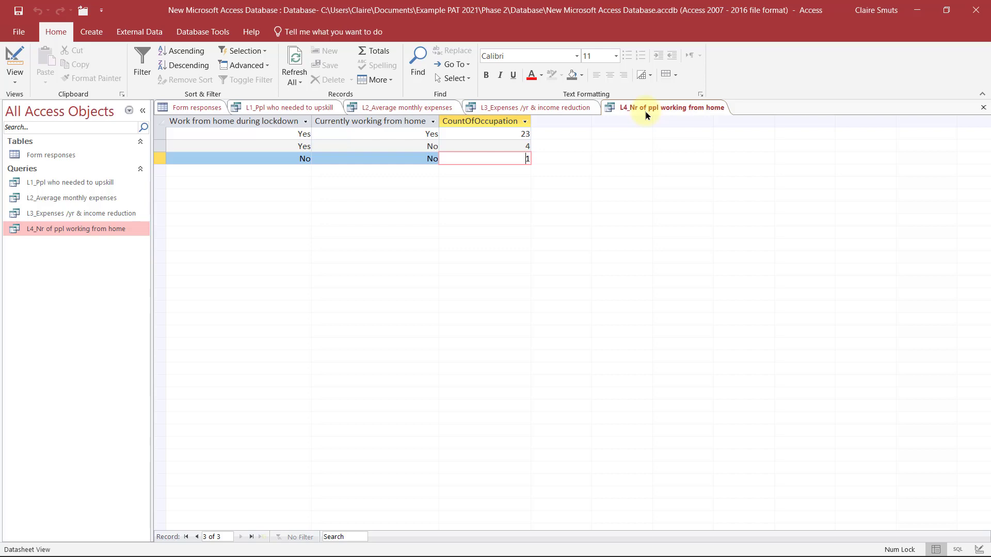
mouse_move(695, 141)
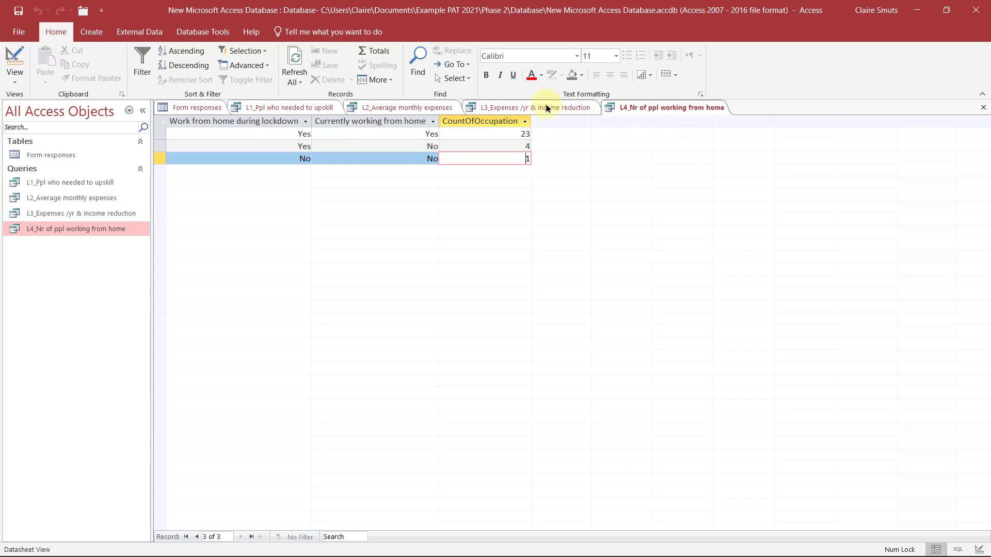
Switch back to the L3 query results and select a column there
left_click(531, 106)
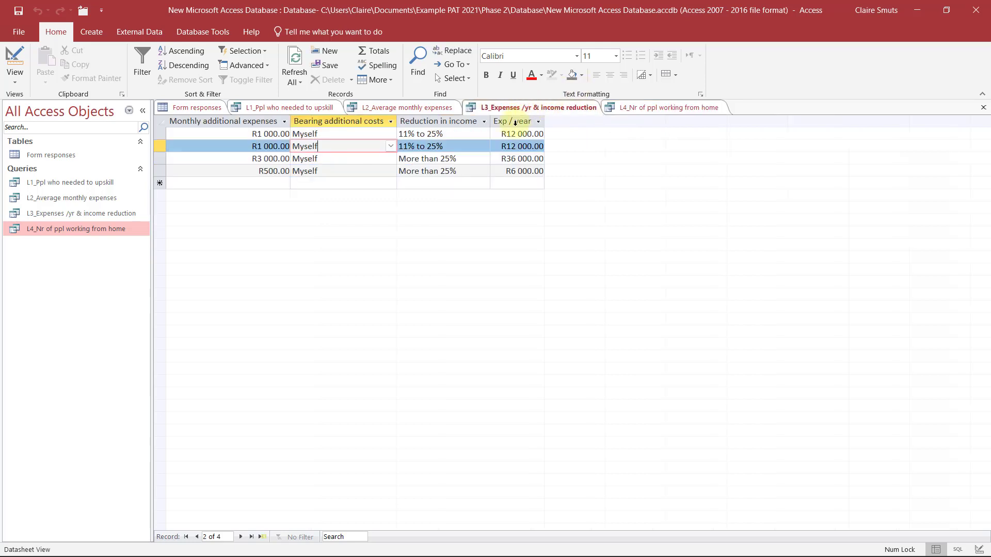
left_click(512, 121)
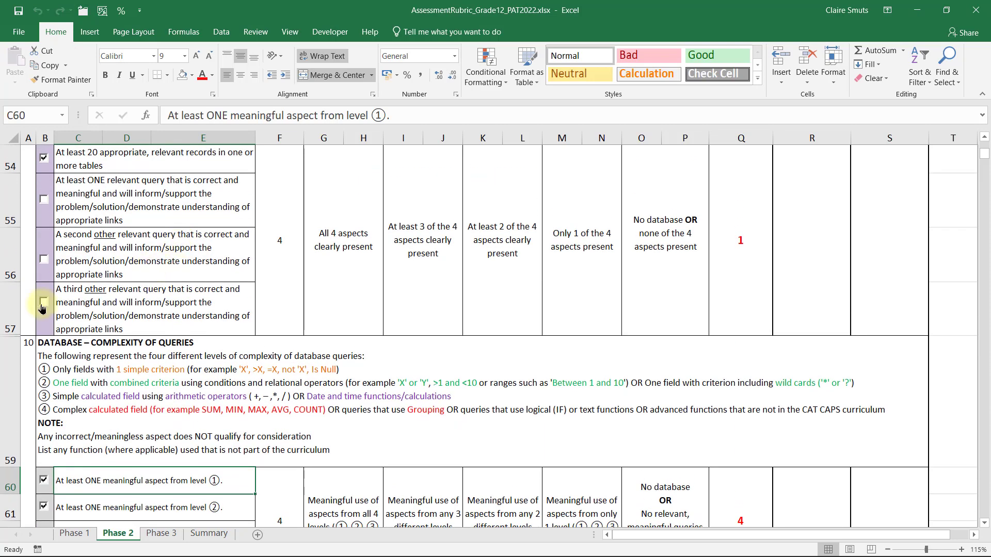
Tick the remaining relevant-query criterion so the Database – Processing score becomes 4
left_click(43, 302)
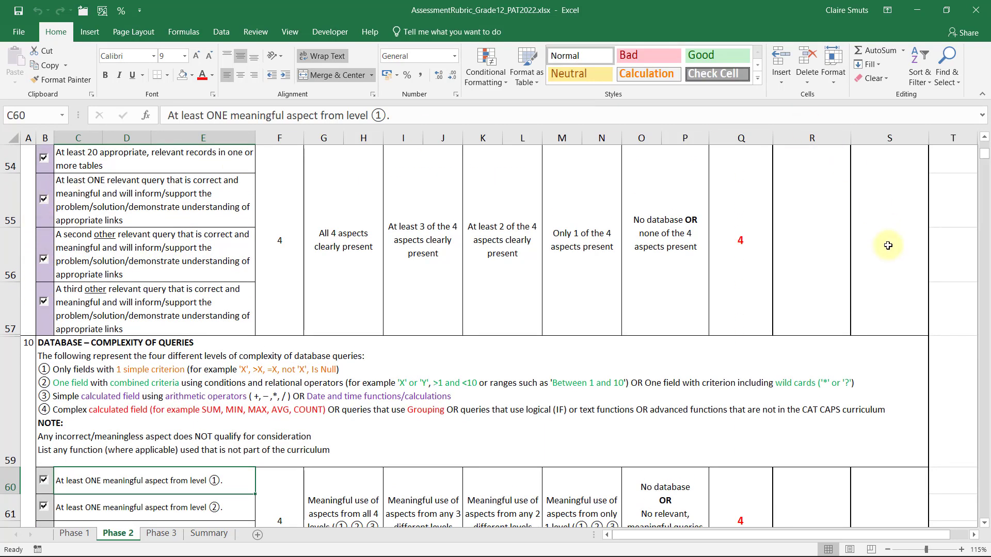